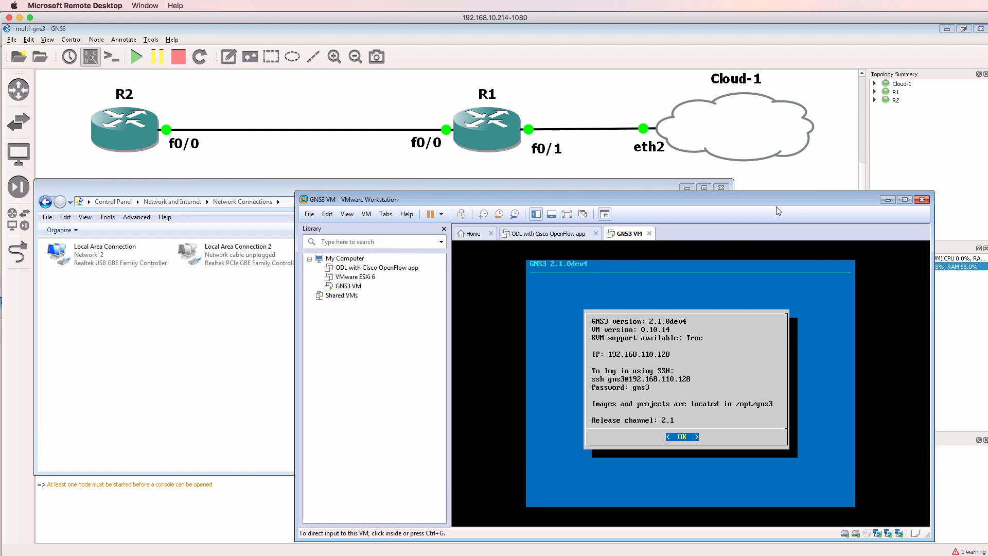
pyautogui.moveTo(751, 138)
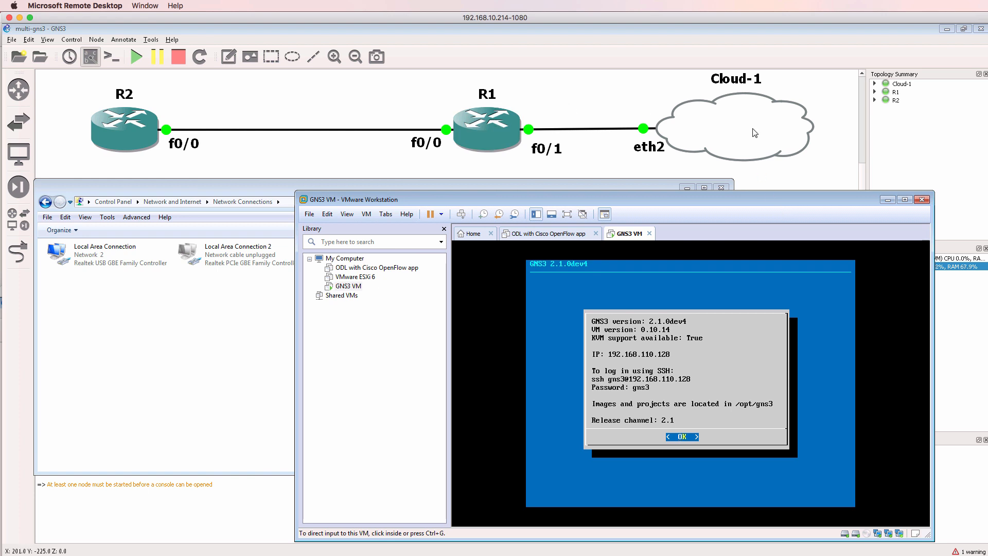
pyautogui.moveTo(761, 133)
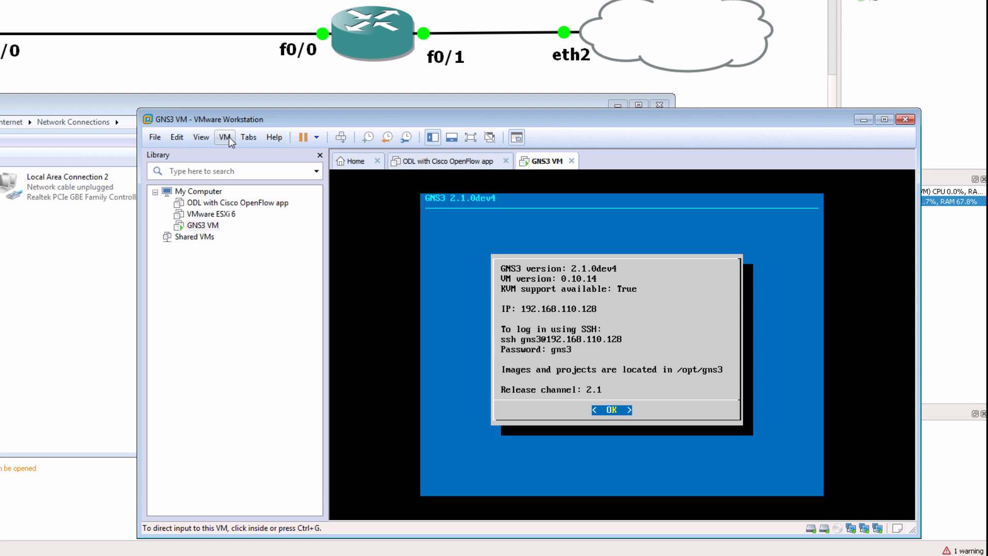
# Review the GNS3 VM's hardware settings and inspect Network Adapter 3's connection type
pyautogui.click(224, 136)
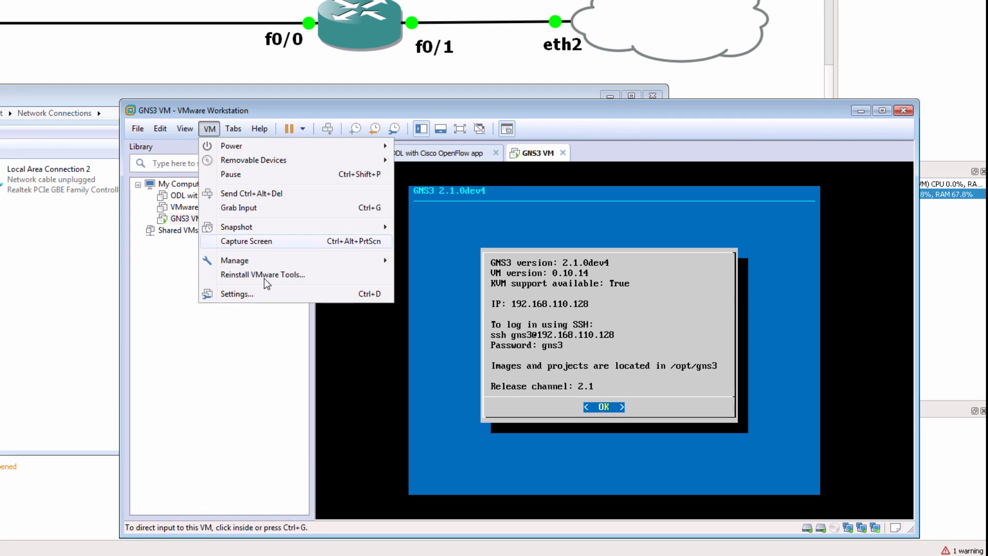
pyautogui.click(236, 294)
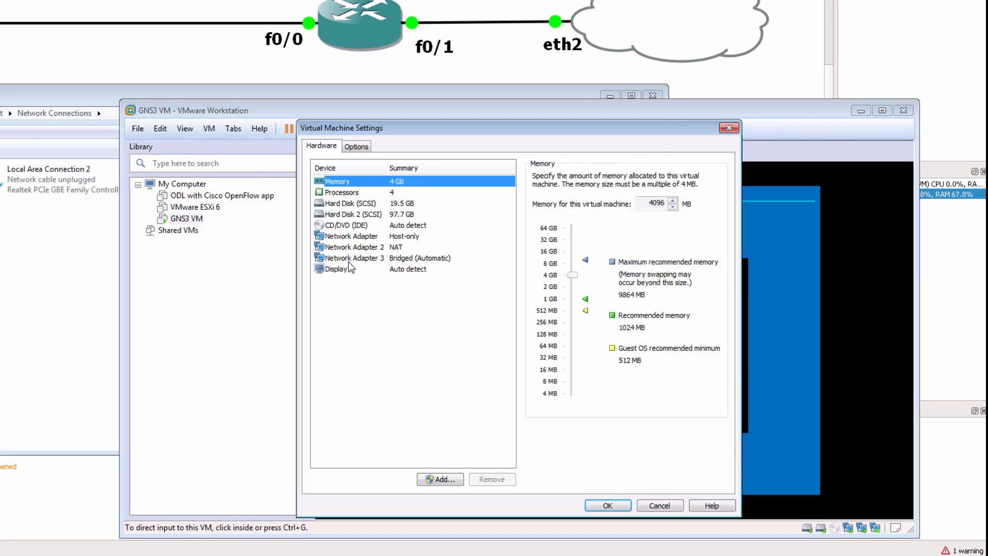
pyautogui.click(363, 257)
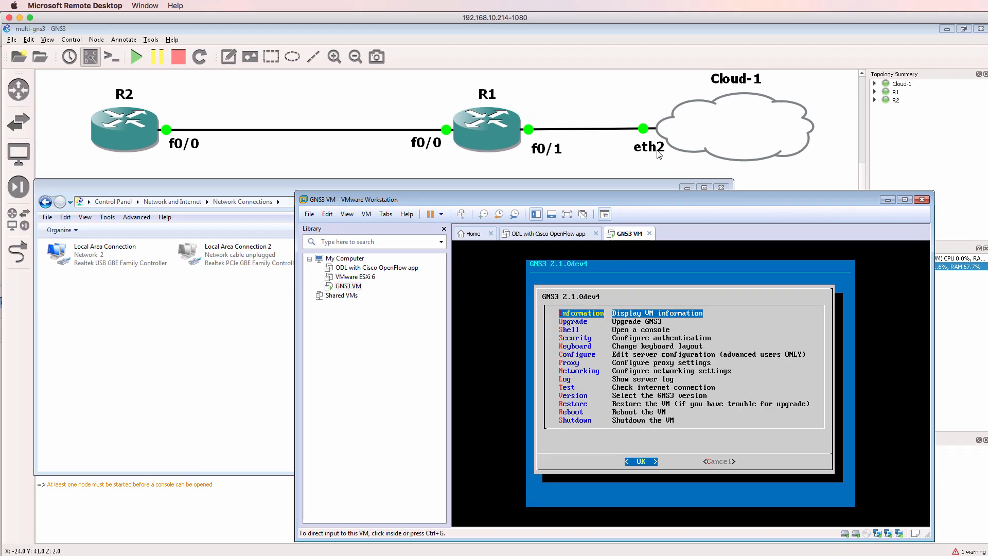
pyautogui.moveTo(718, 132)
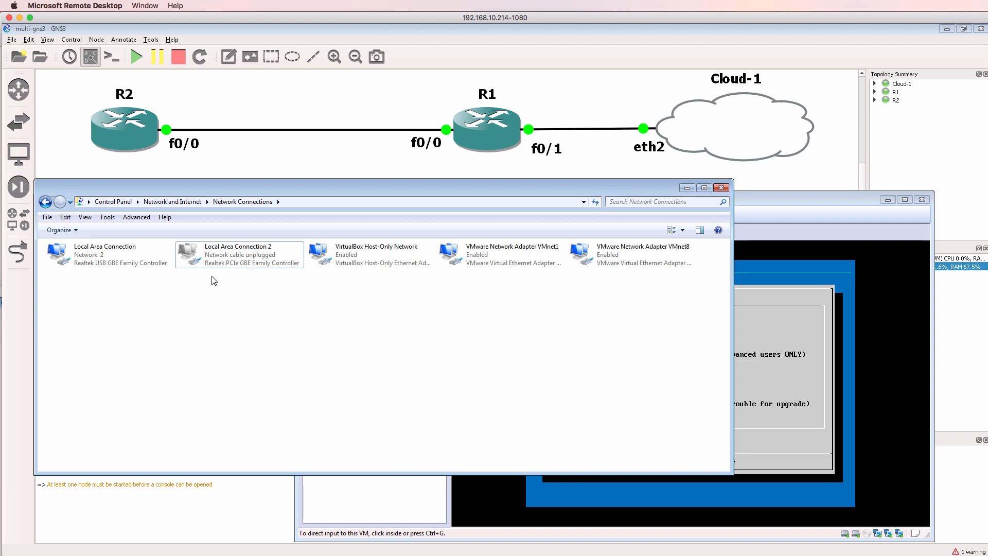
# Select the Local Area Connection on the Realtek USB GBE Family Controller
pyautogui.click(108, 254)
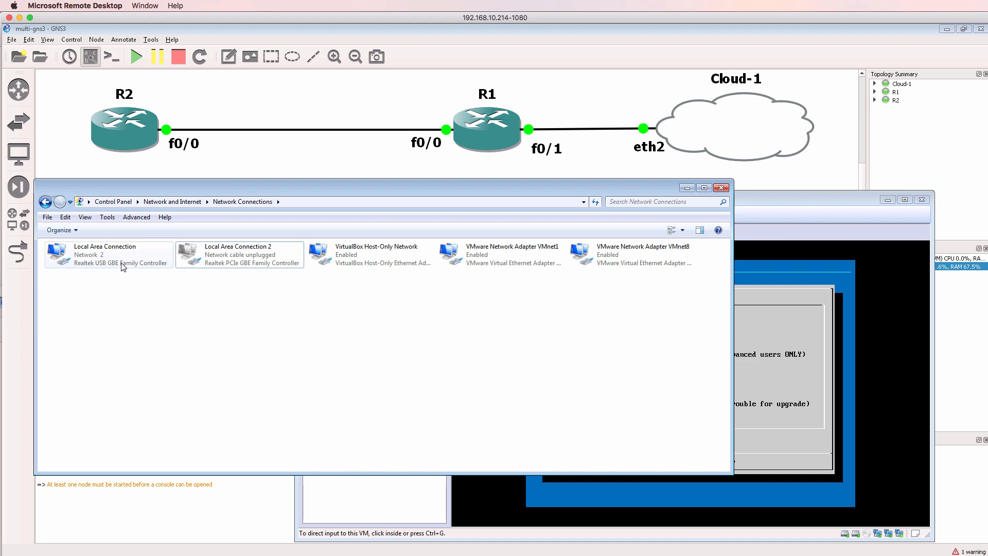
pyautogui.click(108, 255)
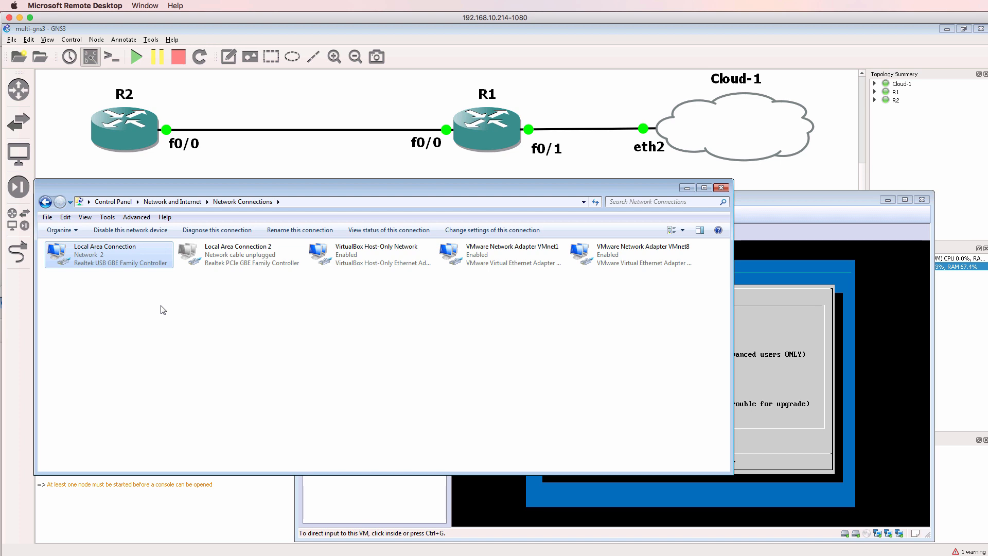
pyautogui.moveTo(146, 298)
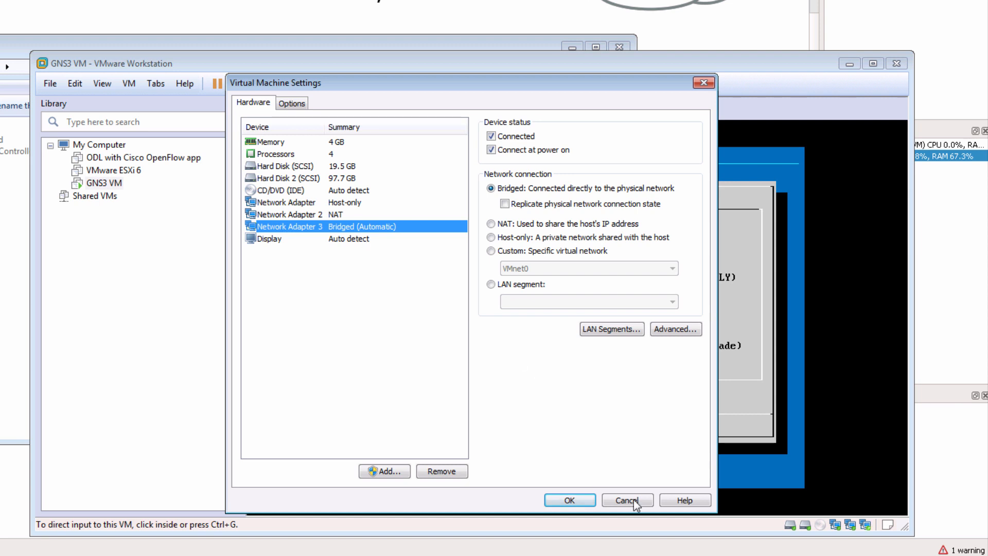
# Cancel the VM settings and bring up the Virtual Network Editor listing VMnet1 and VMnet8
pyautogui.click(627, 500)
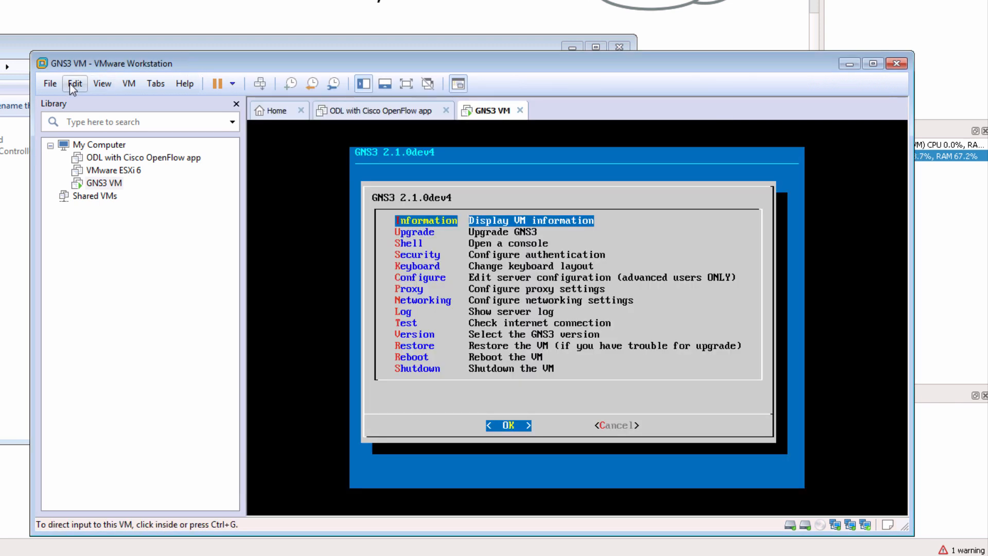
pyautogui.click(75, 84)
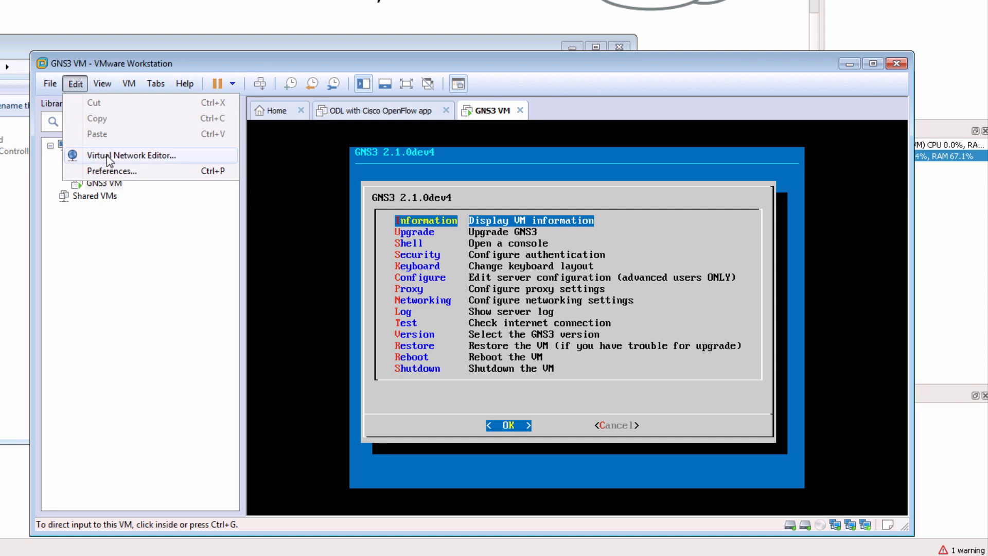
pyautogui.click(130, 155)
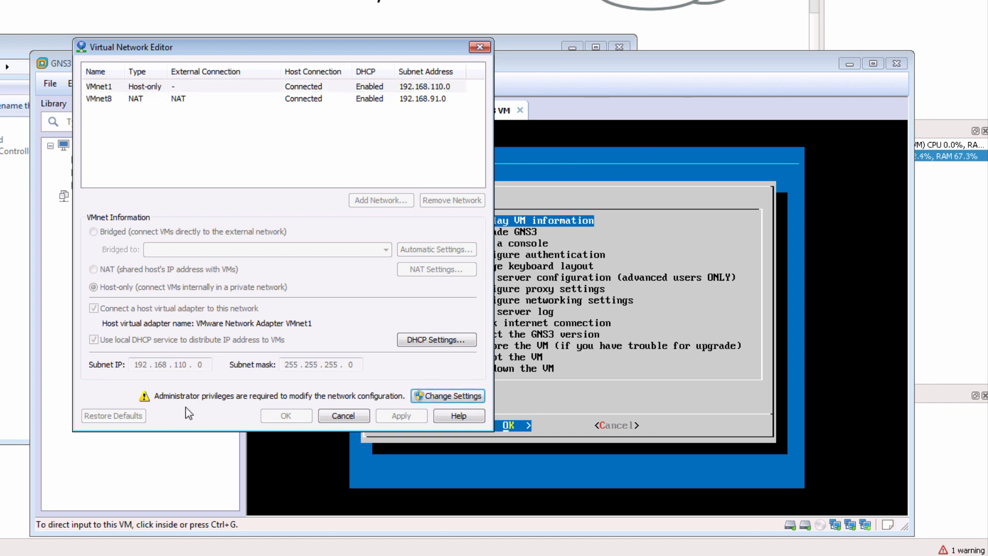
pyautogui.moveTo(451, 400)
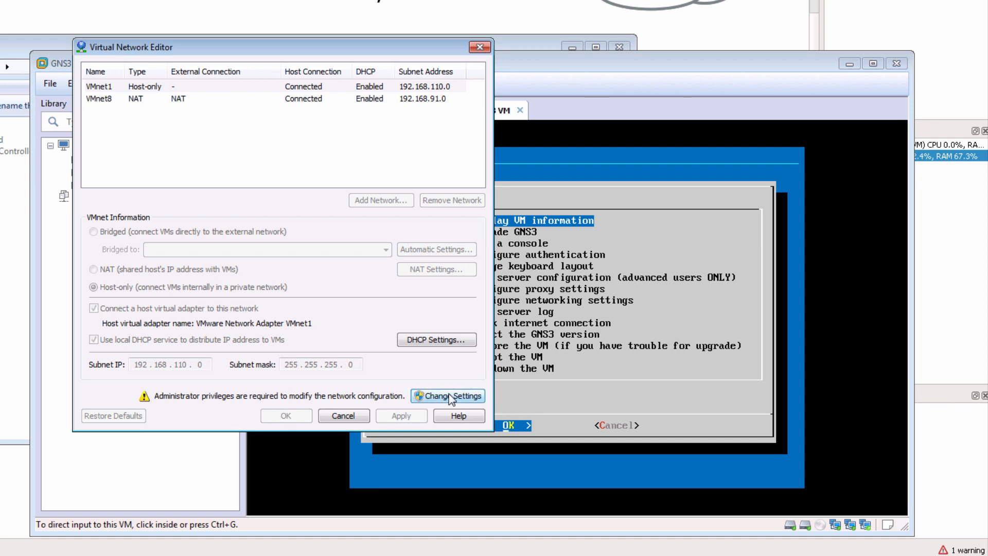
# Unlock the network editor with admin rights and list VMnet0's bridge-target adapters
pyautogui.click(452, 395)
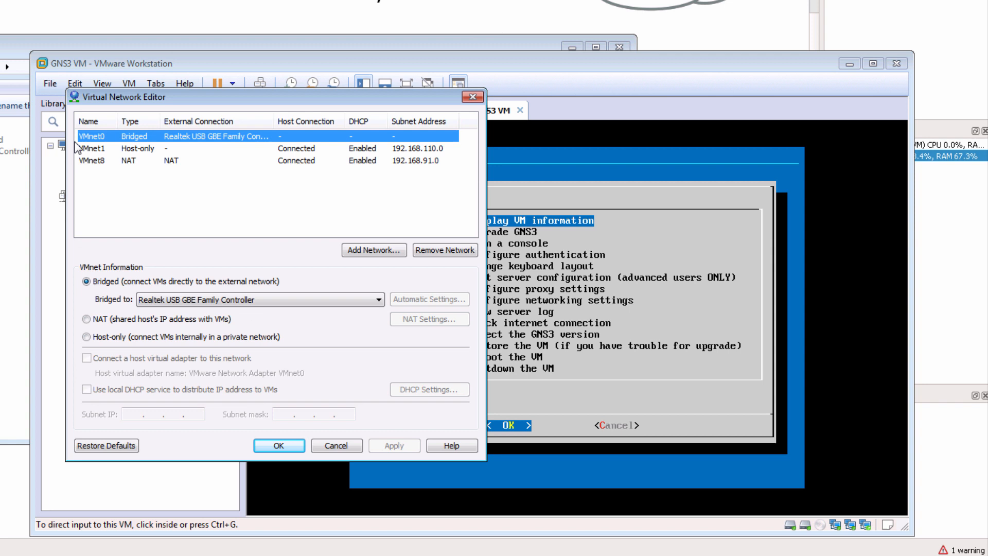
pyautogui.moveTo(170, 148)
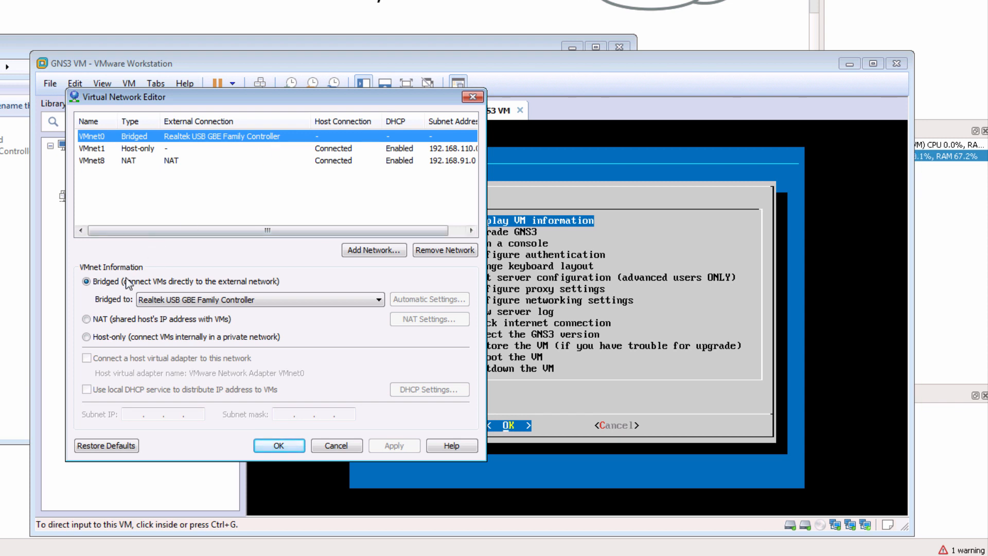
pyautogui.click(372, 300)
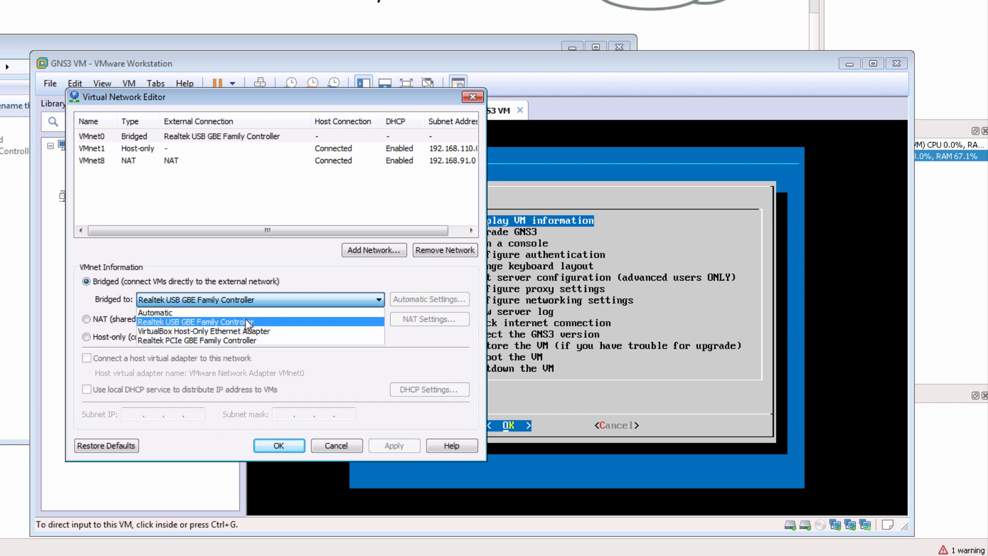
pyautogui.moveTo(275, 343)
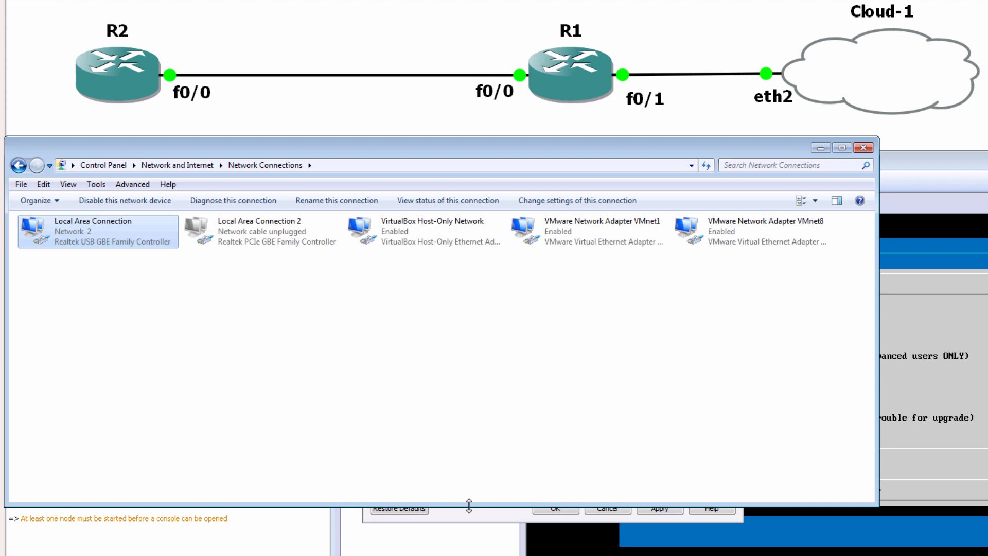
# Bridge VMnet0 to the Realtek USB GBE Family Controller and return to the GNS3 VM's menu
pyautogui.click(642, 376)
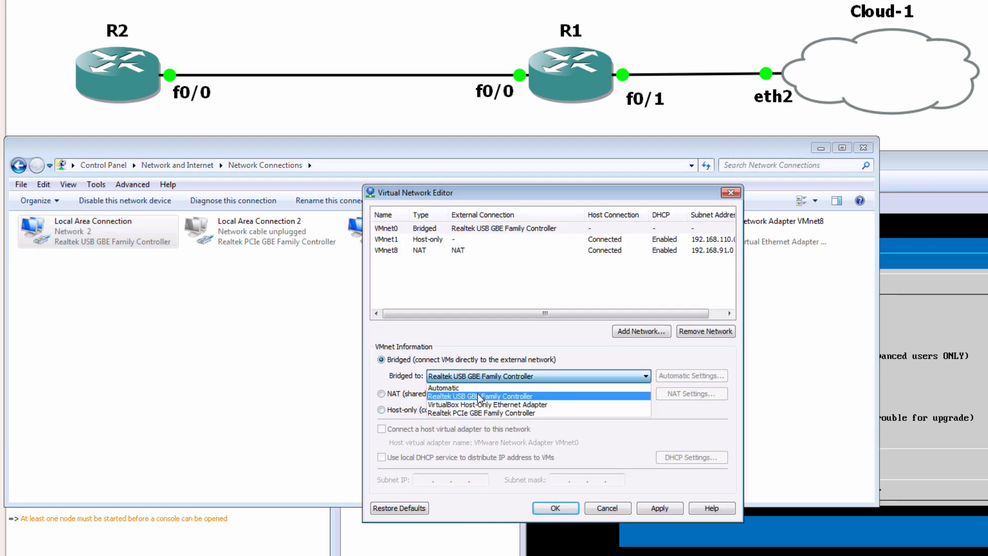
pyautogui.click(480, 395)
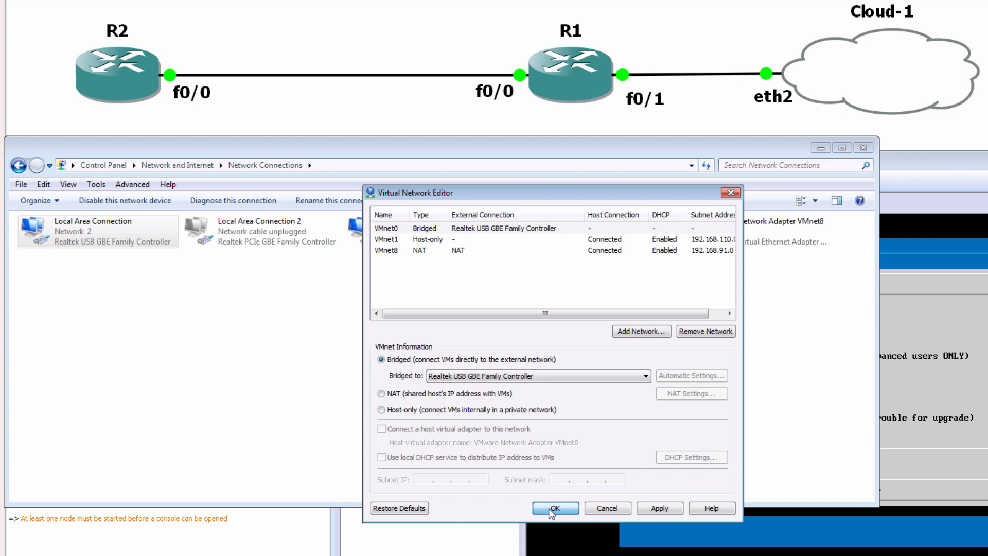
pyautogui.click(554, 509)
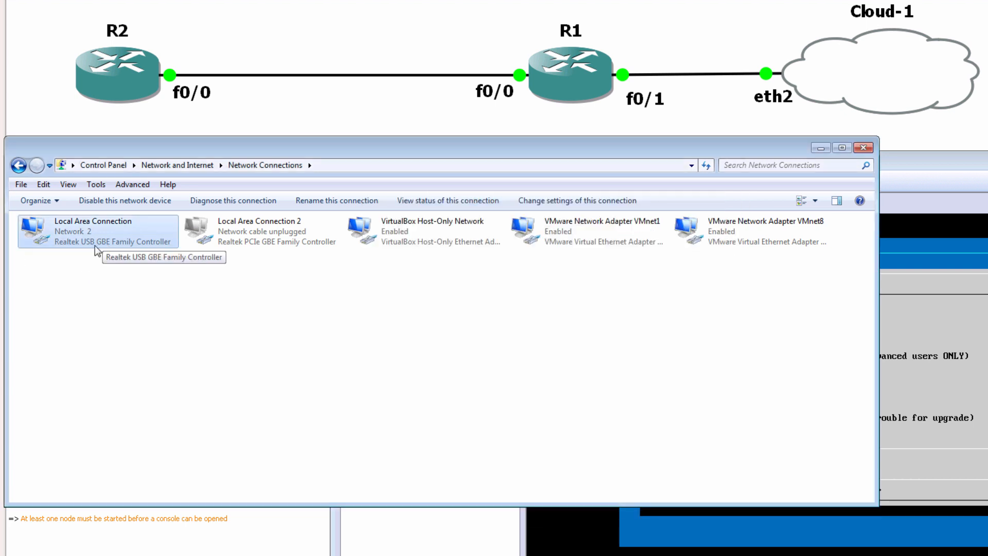
pyautogui.click(420, 180)
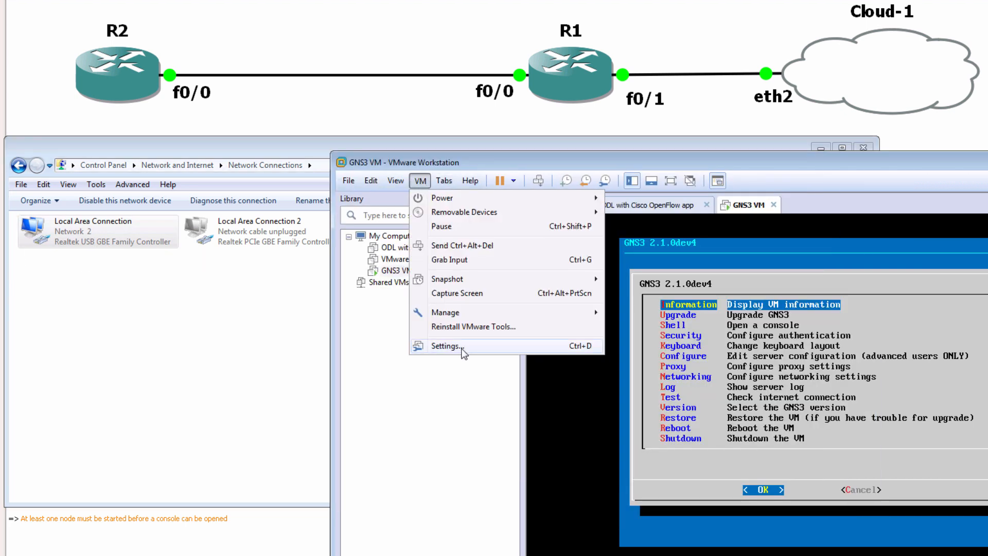
# Bring up the GNS3 VM's hardware and network settings
pyautogui.click(445, 346)
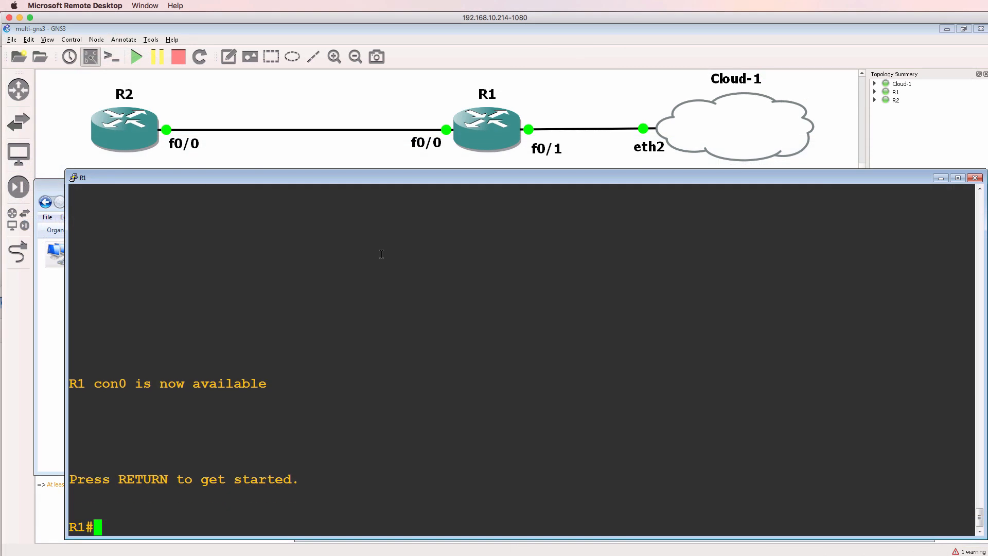
# List R1's interfaces with 'sh ip int br', showing FastEthernet0/1 up at 192.168.10.2
pyautogui.write('sh ip int br')
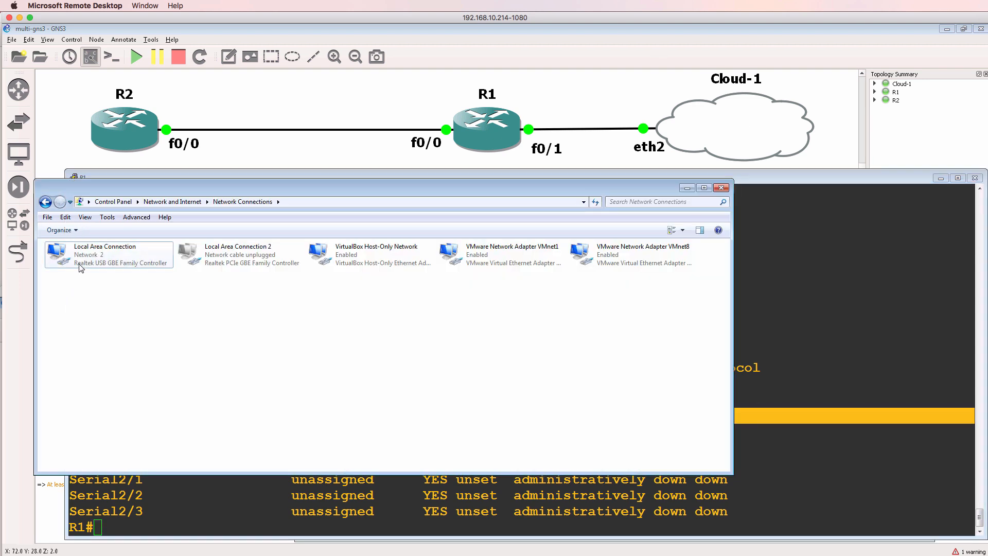
pyautogui.moveTo(80, 267)
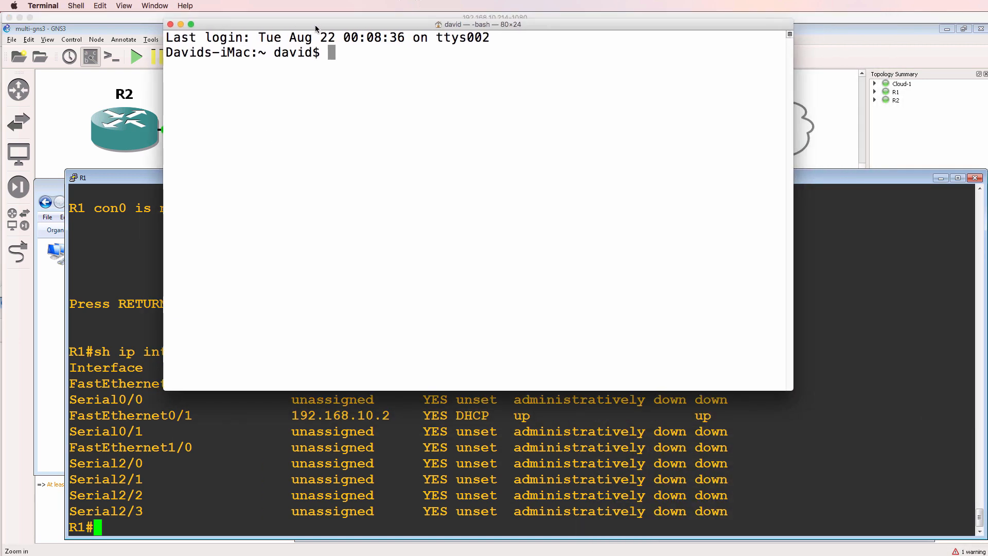
# Ping 192.168.10.2, enable 'debug ip icmp' on R1, and attempt a telnet session to it
pyautogui.write('ping 192')
pyautogui.click(521, 526)
pyautogui.write('debug')
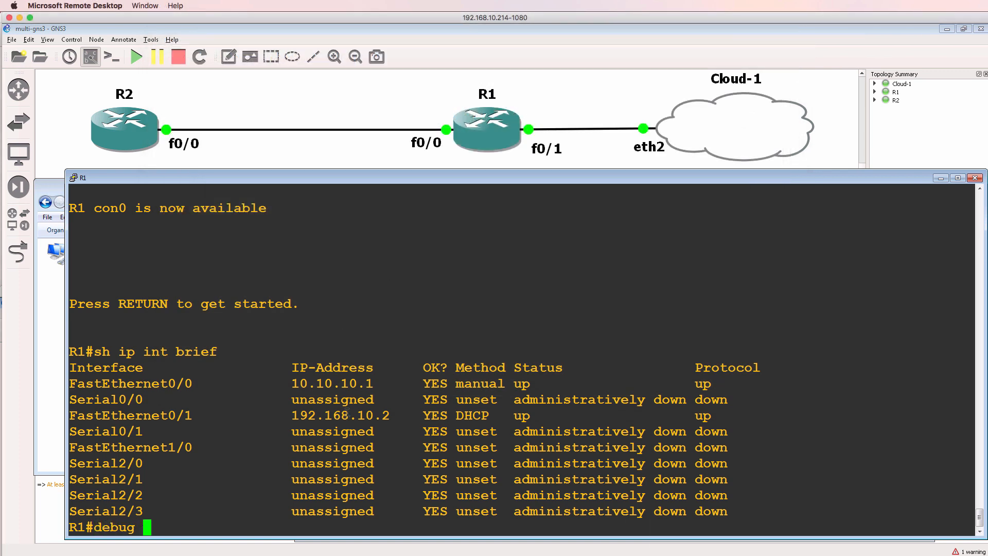
pyautogui.write('ip icmp')
pyautogui.write('telnet 192.168')
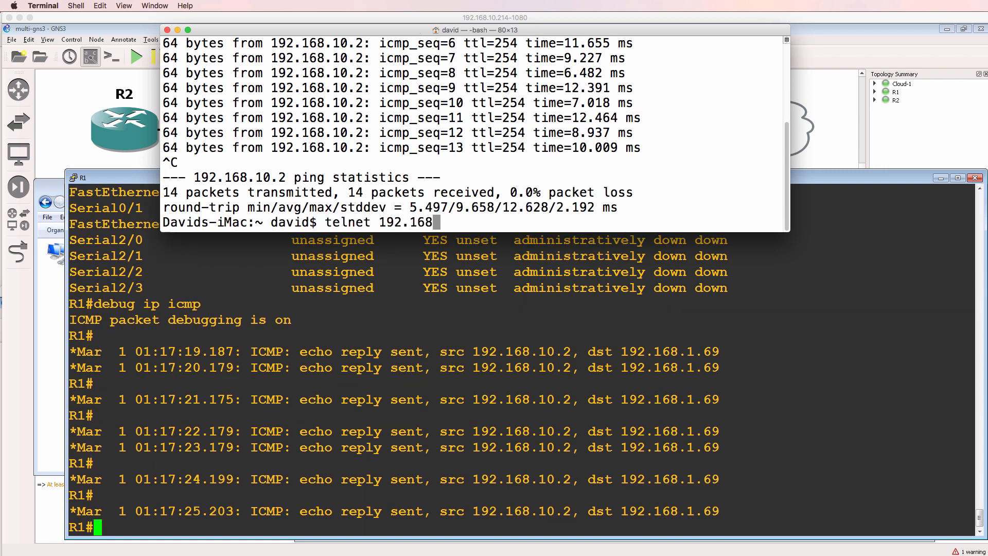
pyautogui.write('.10.2')
pyautogui.press('Return')
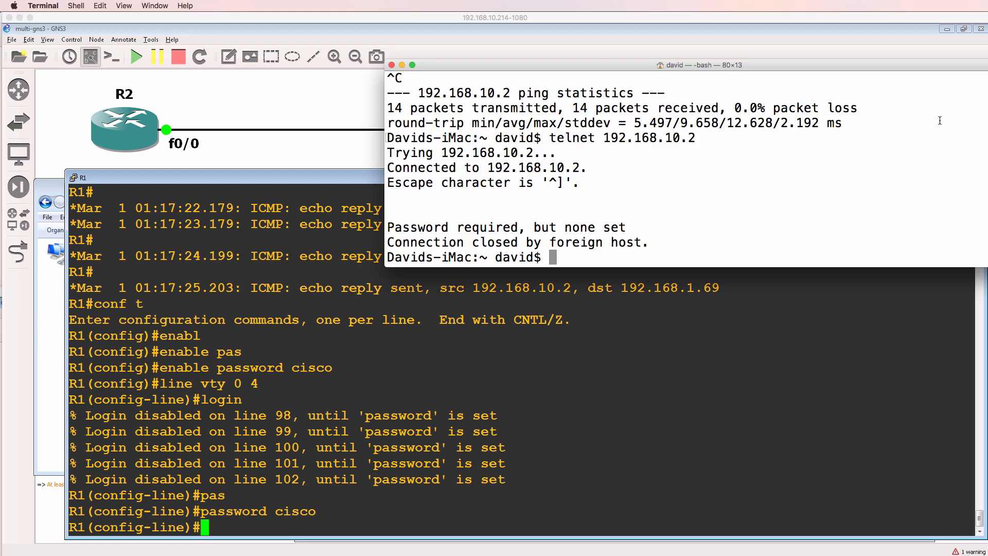
# Enter privileged mode and change R1's hostname to GNS3-R1
pyautogui.write('en')
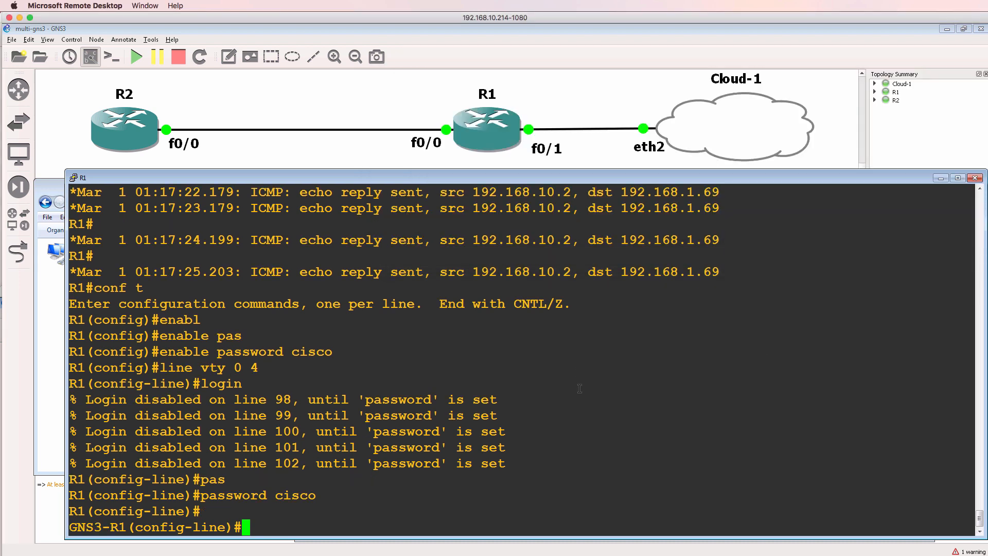
pyautogui.doubleClick(85, 541)
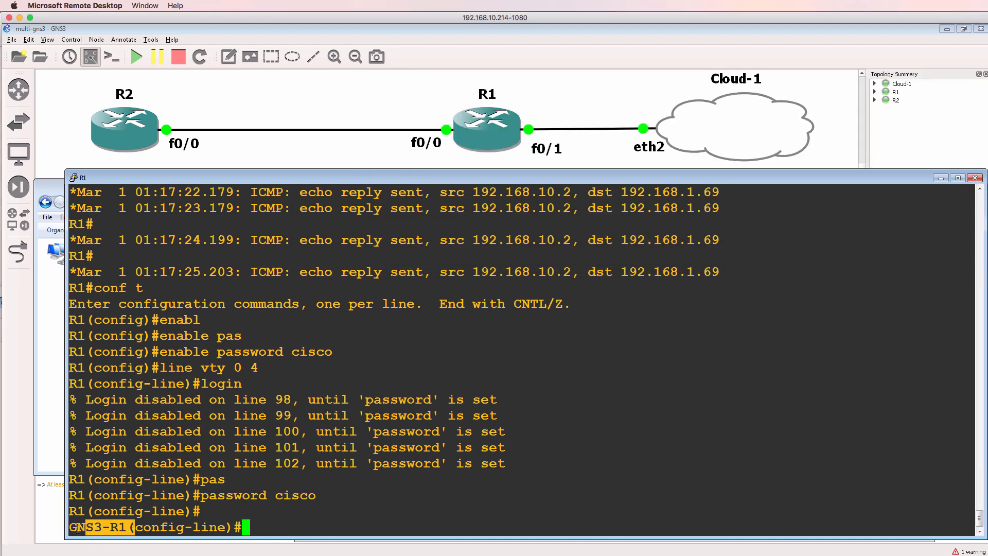
pyautogui.moveTo(457, 46)
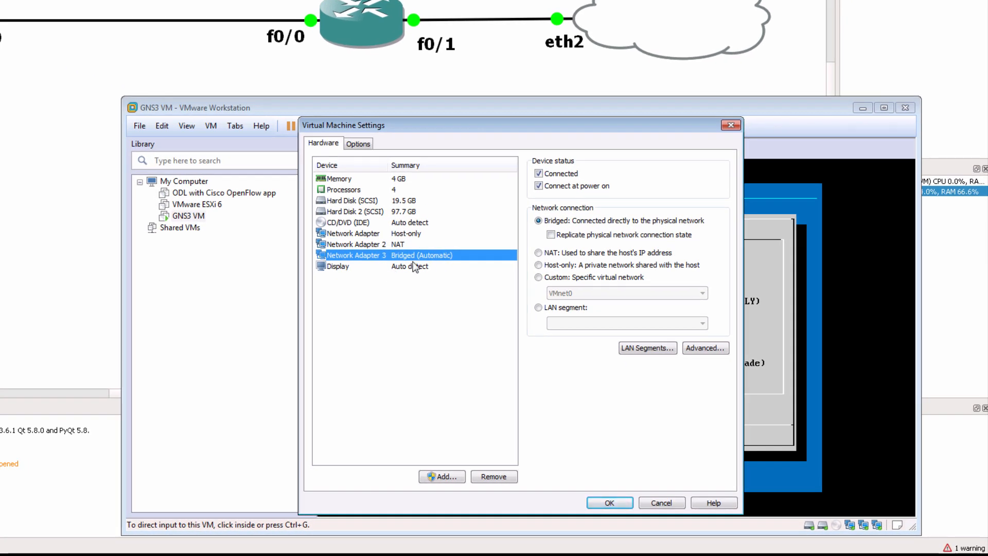
pyautogui.moveTo(418, 267)
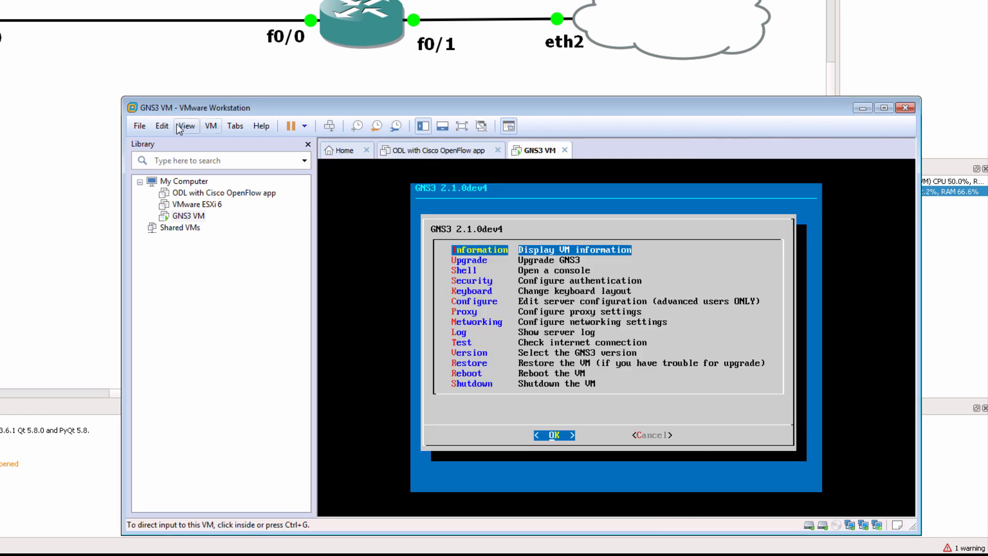
# Reopen the Virtual Network Editor and show VMnet0's bridge targets including the Realtek USB GBE controller
pyautogui.click(162, 125)
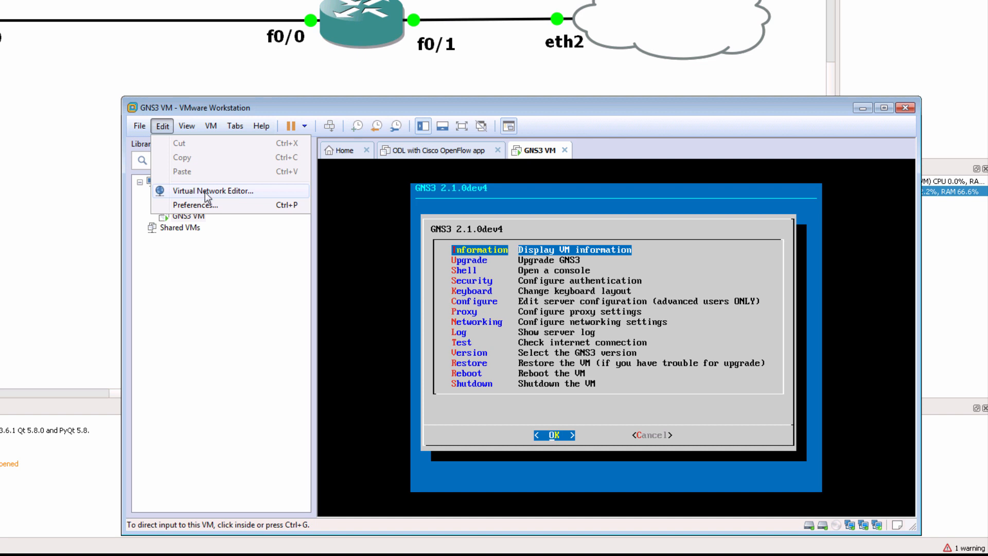
pyautogui.click(212, 191)
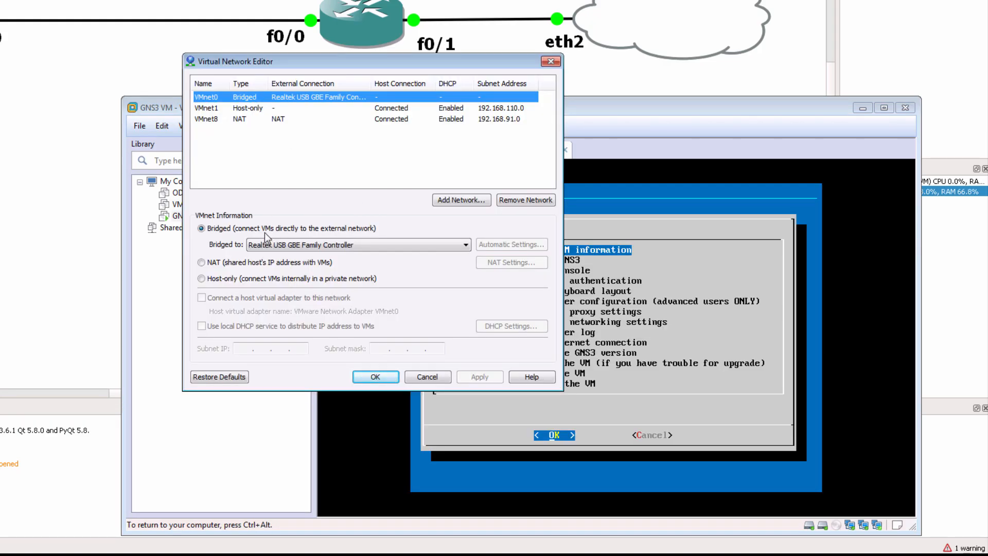
pyautogui.click(461, 245)
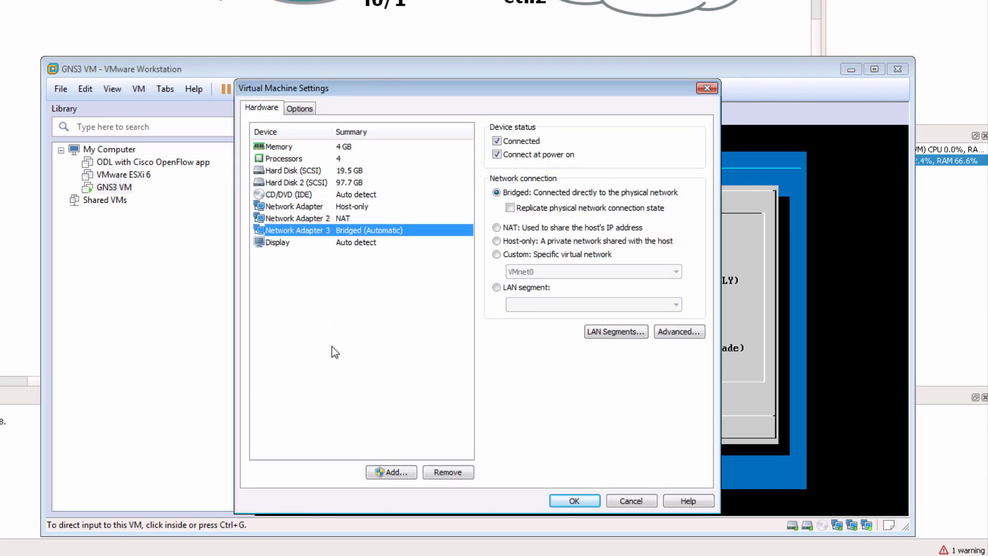
pyautogui.moveTo(461, 524)
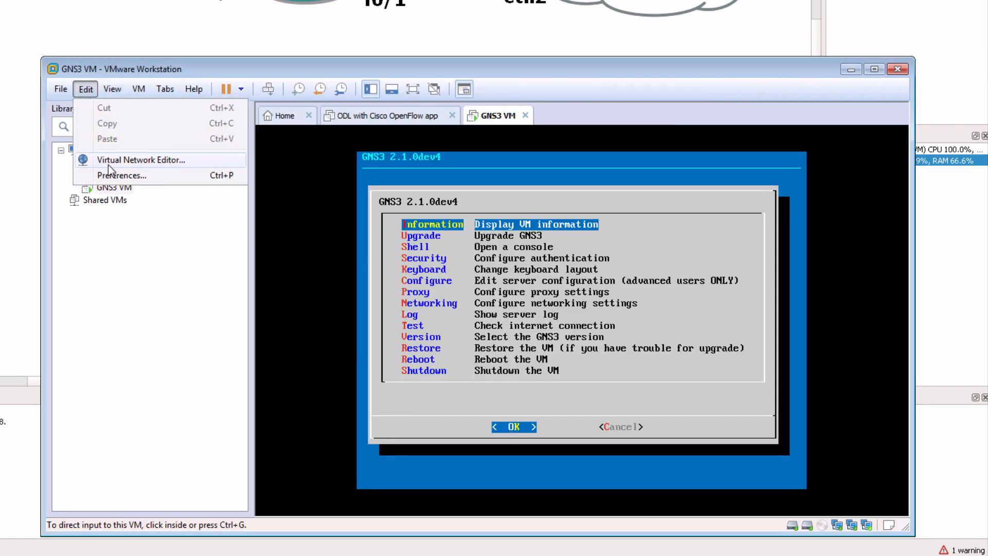
pyautogui.click(142, 160)
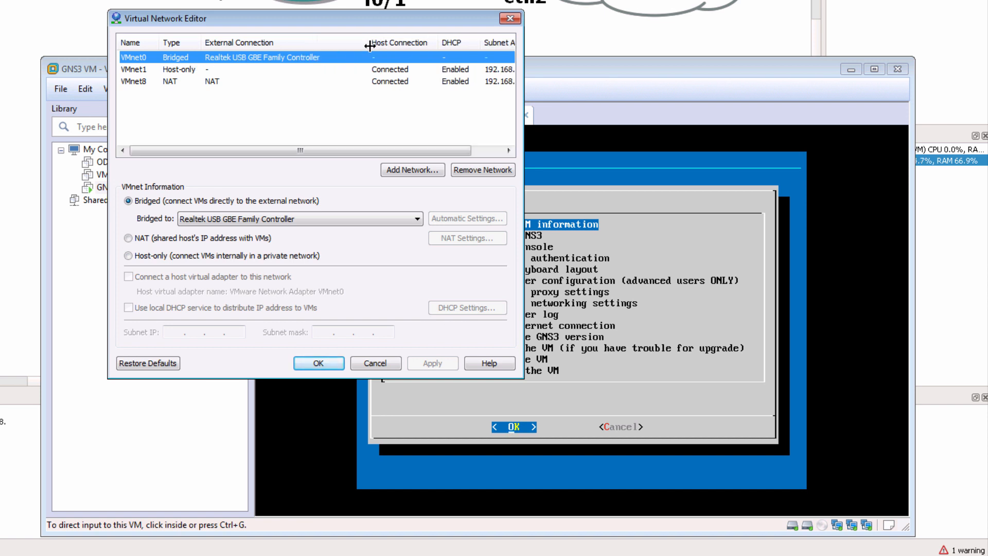
pyautogui.click(415, 218)
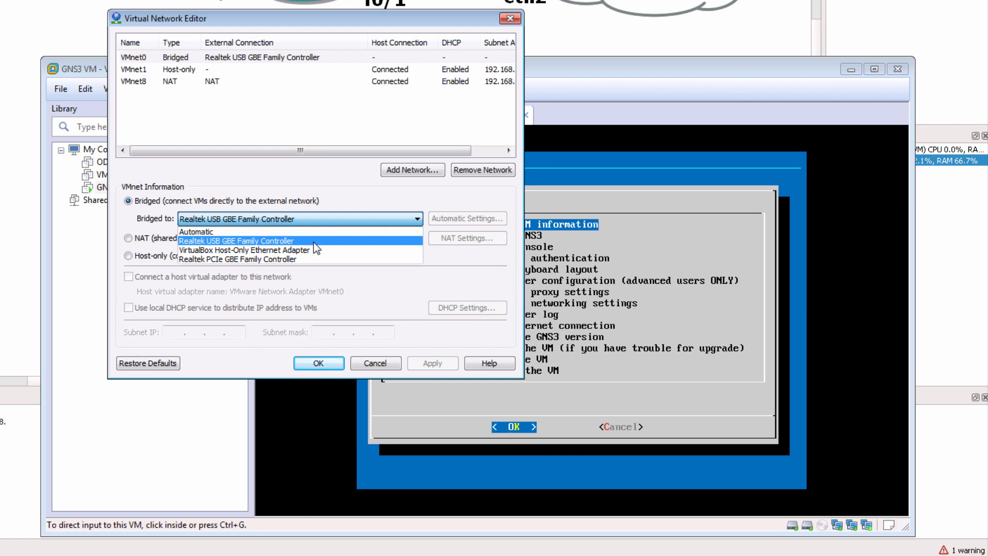
pyautogui.moveTo(333, 247)
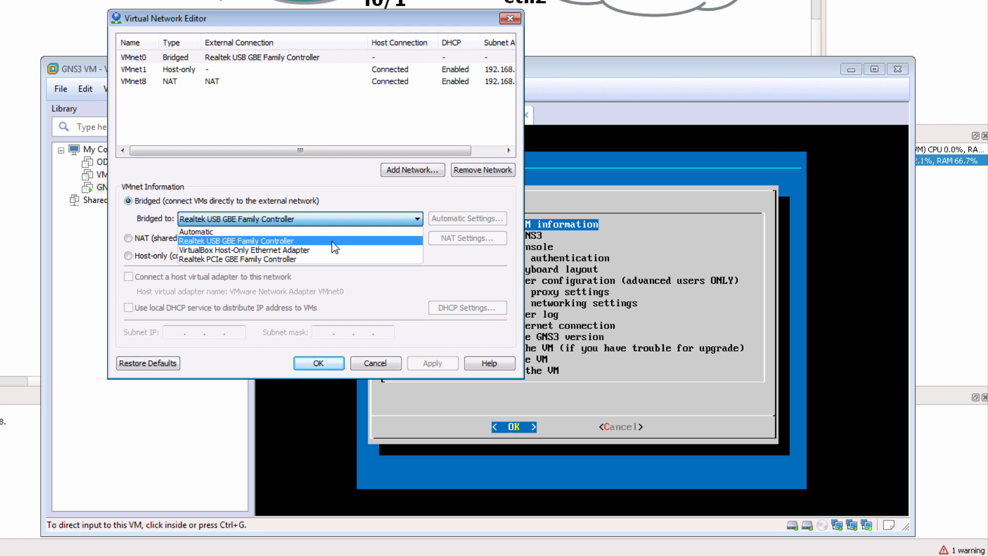